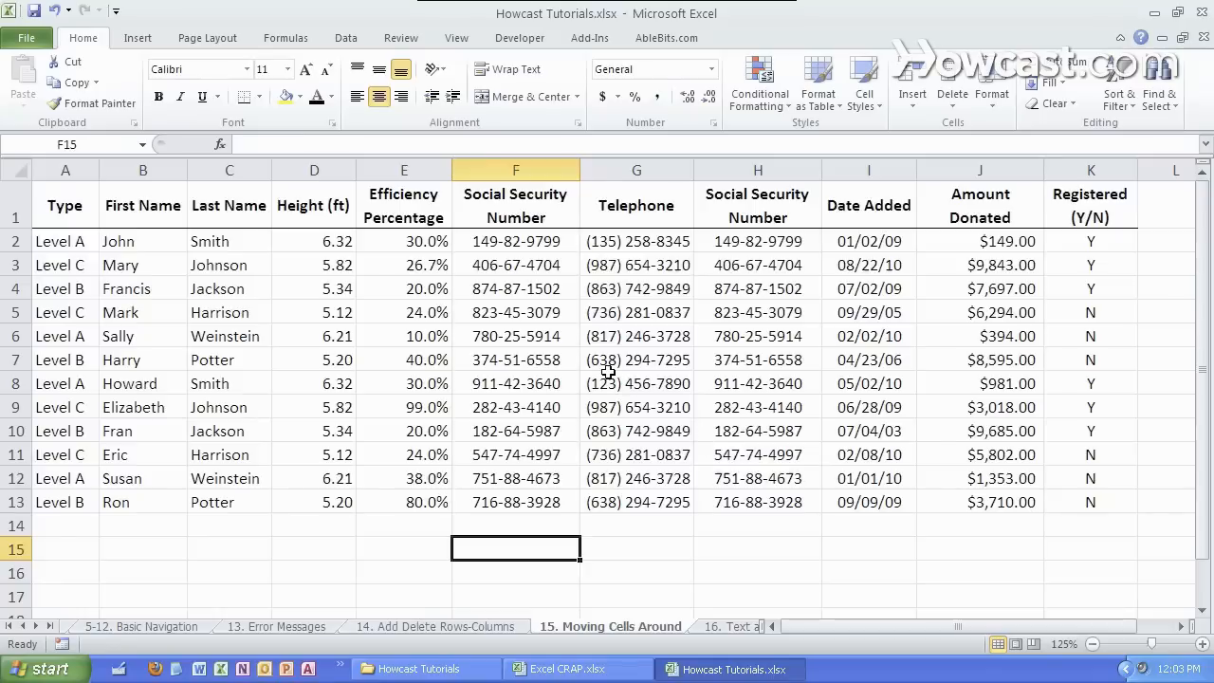
pyautogui.moveTo(535, 309)
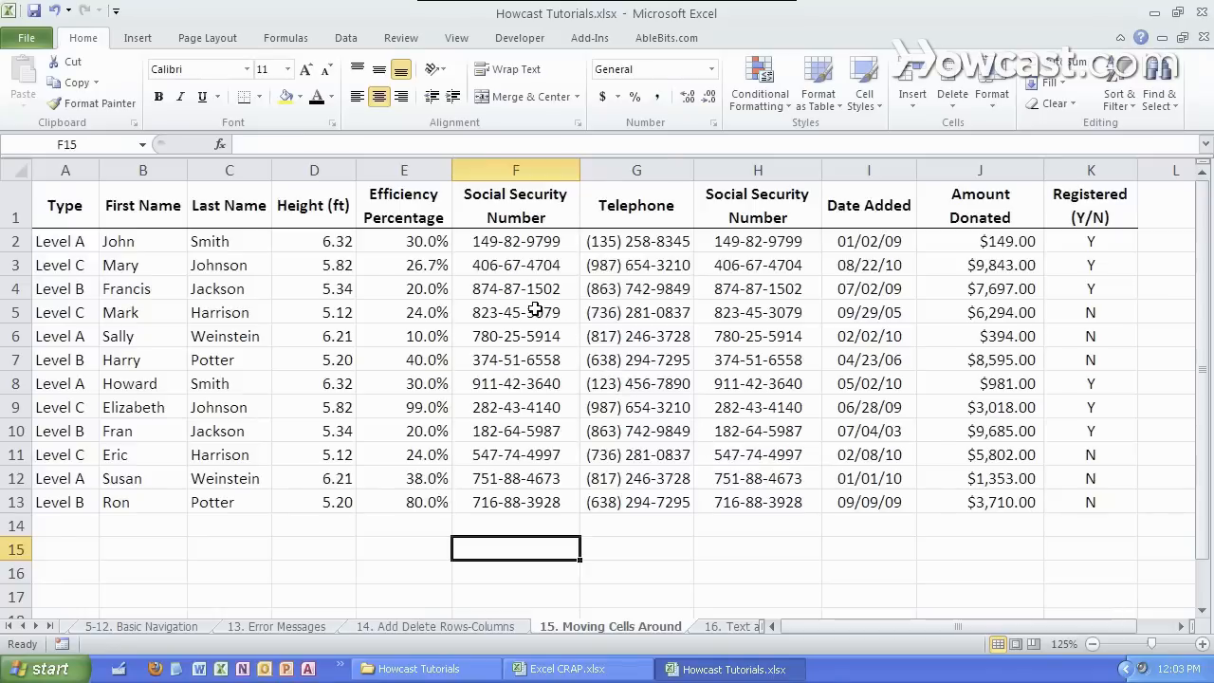
# Move four social security numbers below the table, then insert a blank cell at F6 shifting cells down
pyautogui.moveTo(516, 311); pyautogui.dragTo(516, 383)
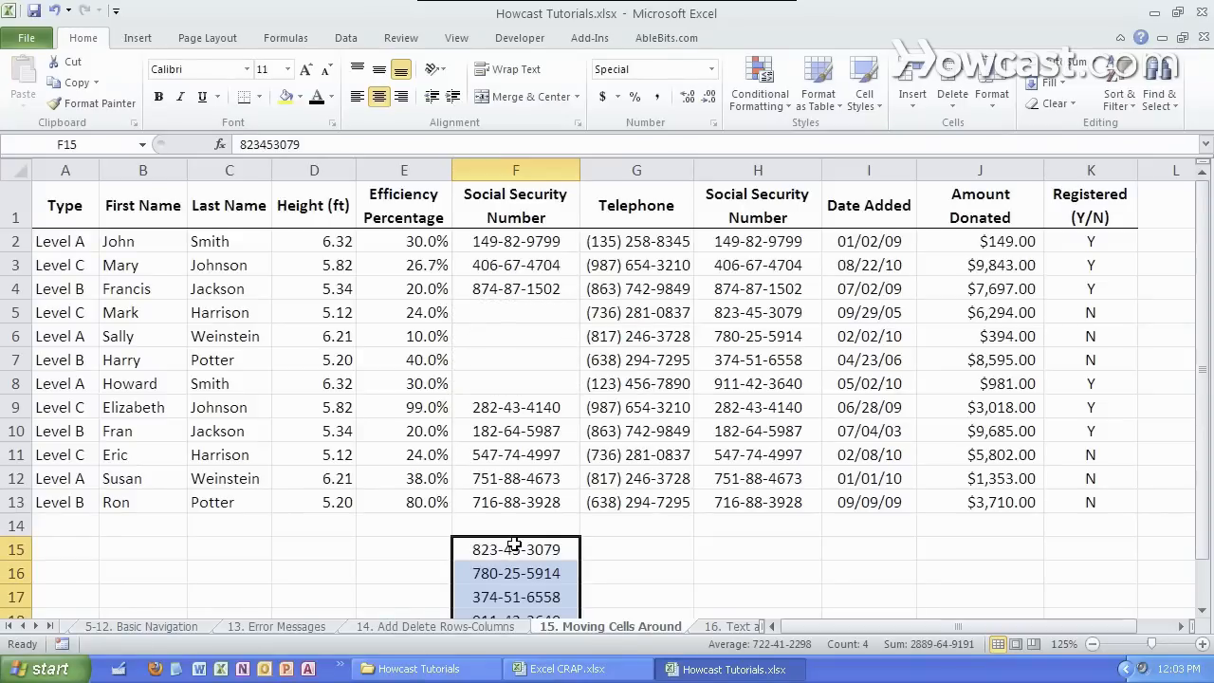
pyautogui.click(516, 311)
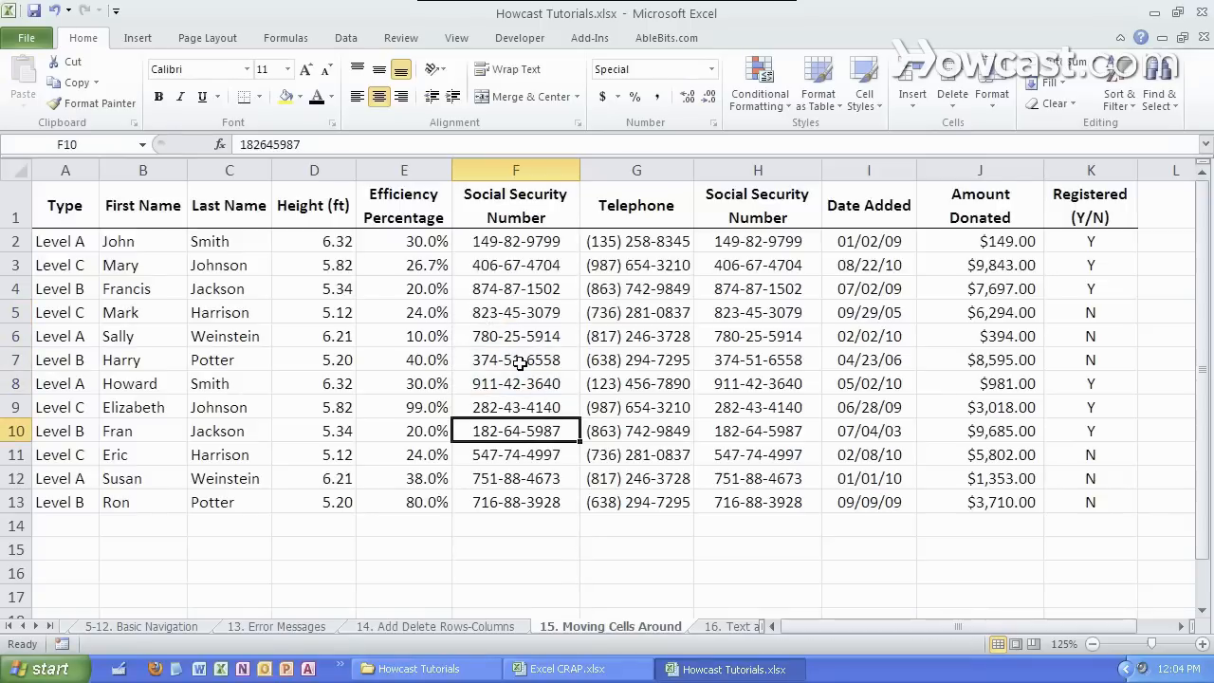
pyautogui.moveTo(505, 337)
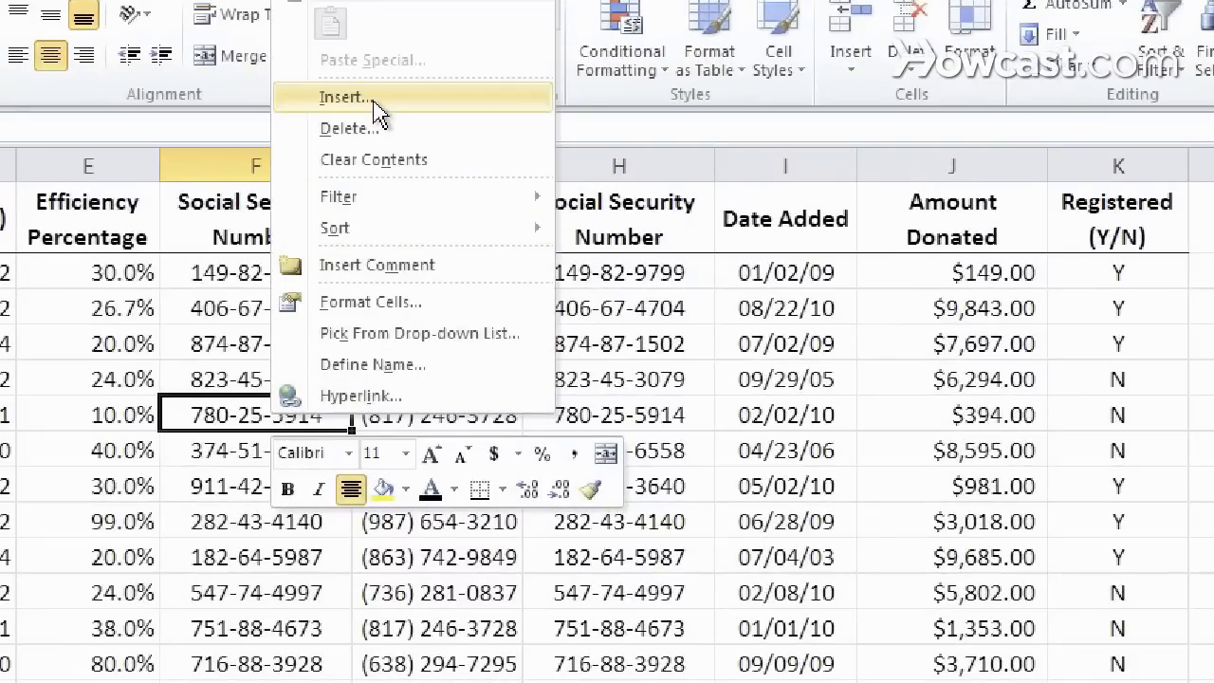
pyautogui.click(343, 97)
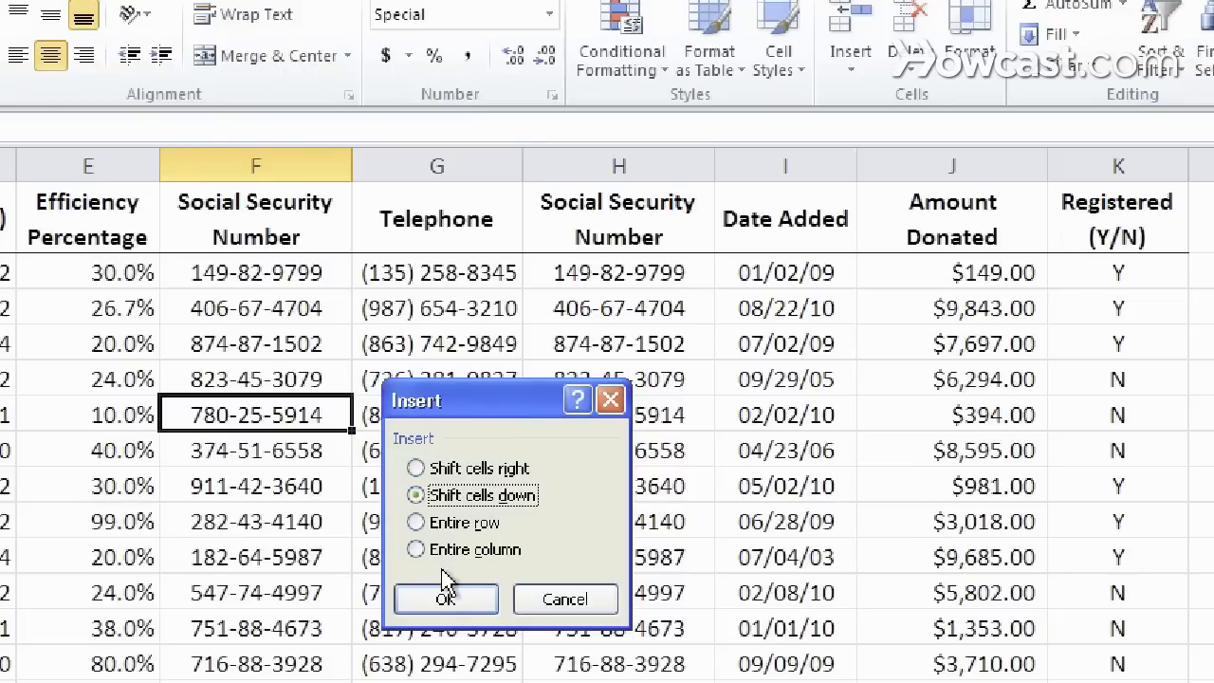
pyautogui.click(444, 599)
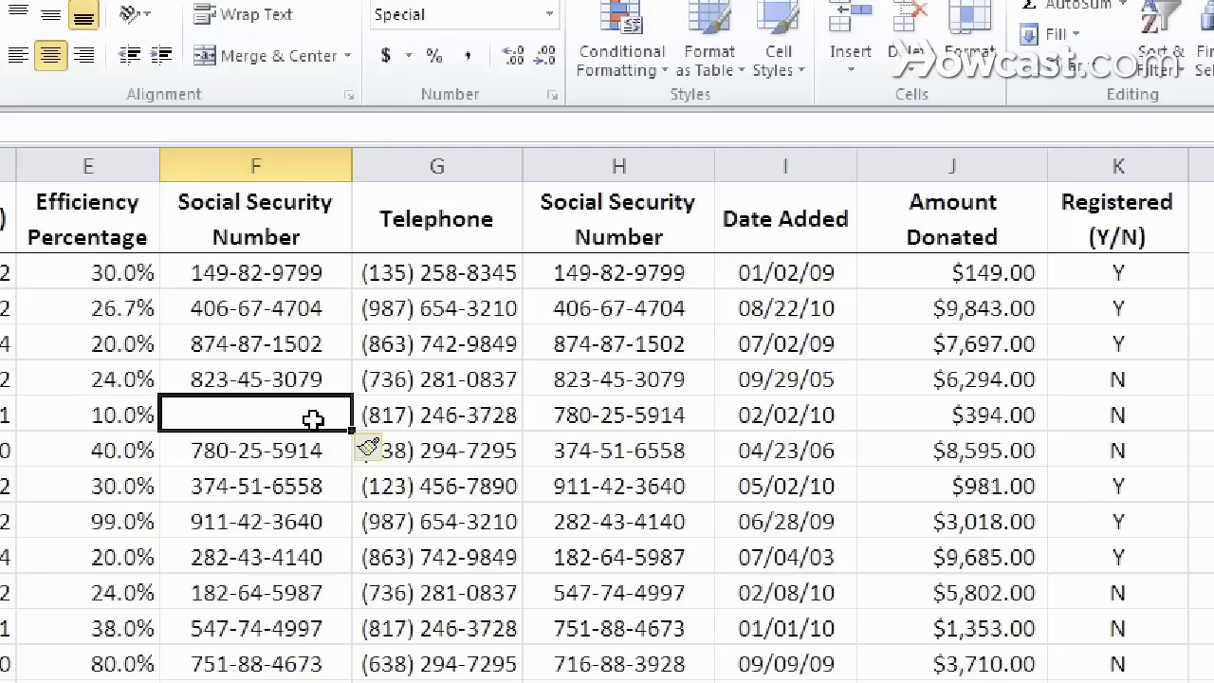
# Insert blank cells across F6:J6 with Shift cells down so the row's entries drop one row
pyautogui.moveTo(256, 413); pyautogui.dragTo(948, 413)
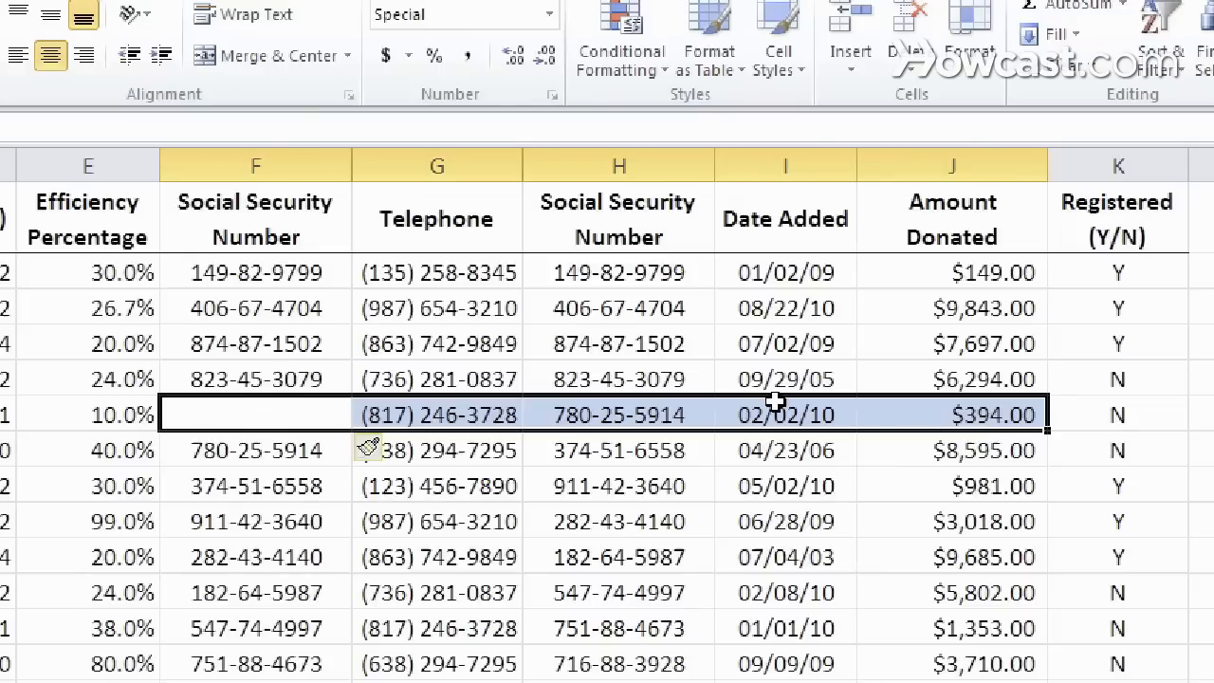
pyautogui.rightClick(986, 414)
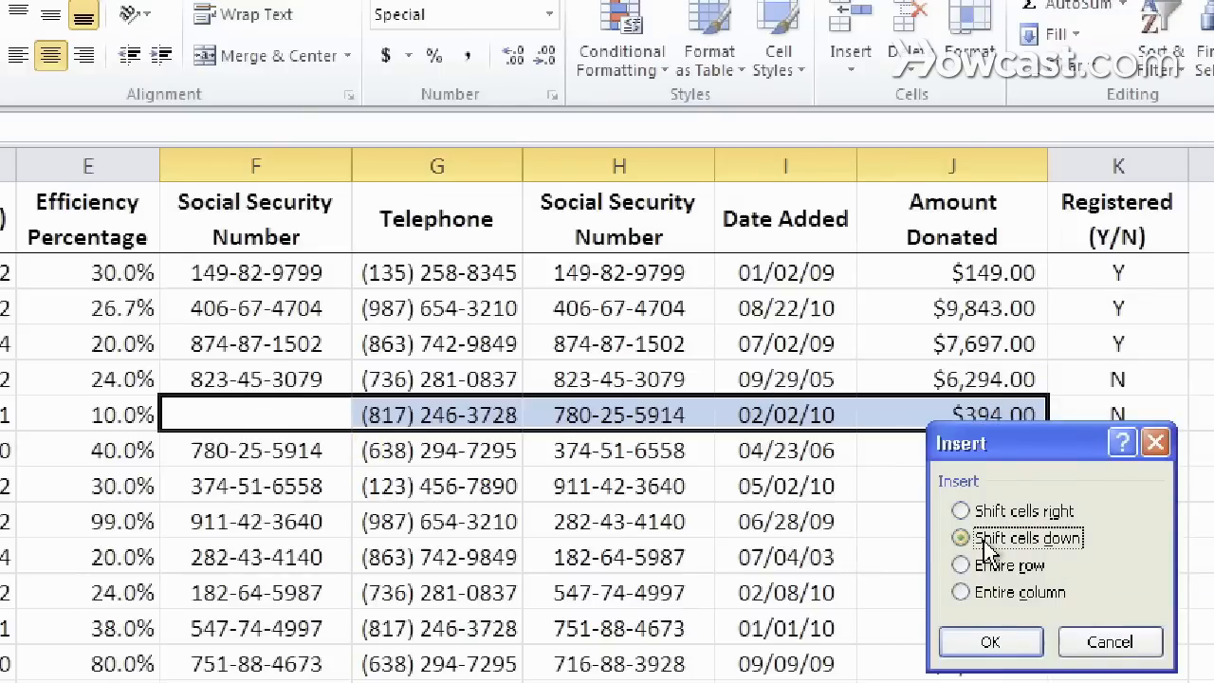
pyautogui.click(990, 641)
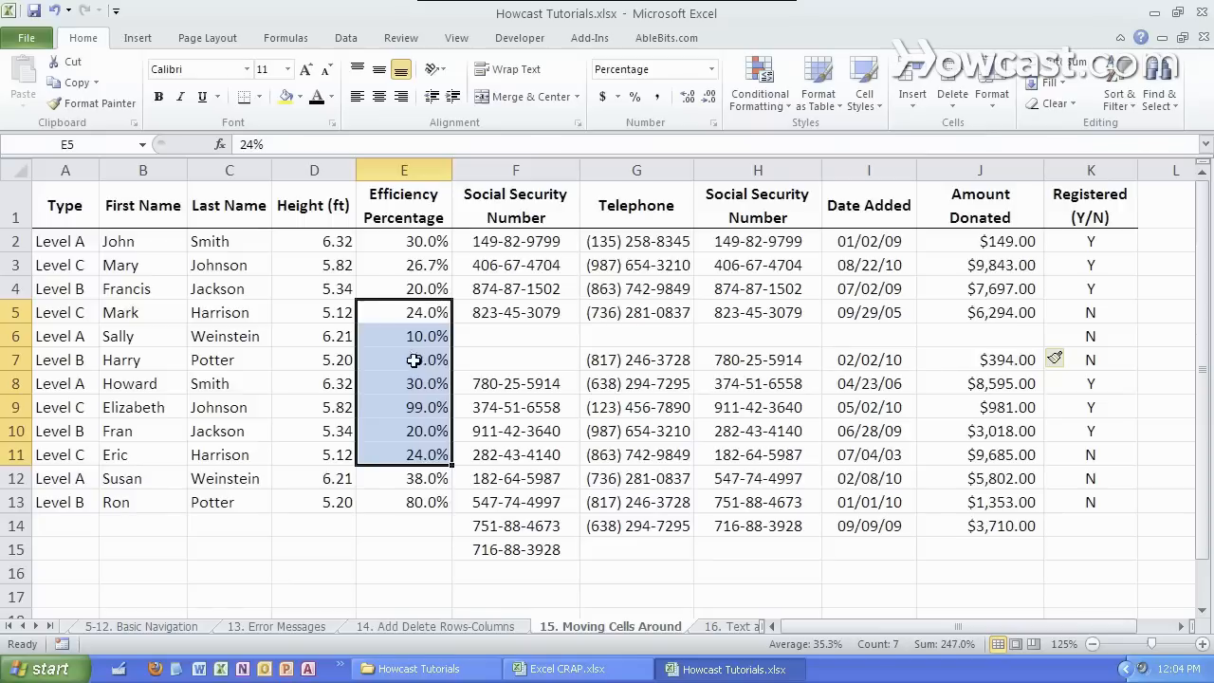
# Insert blank cells at E5:E11 with Shift cells right, pushing those rows one column right
pyautogui.rightClick(404, 361)
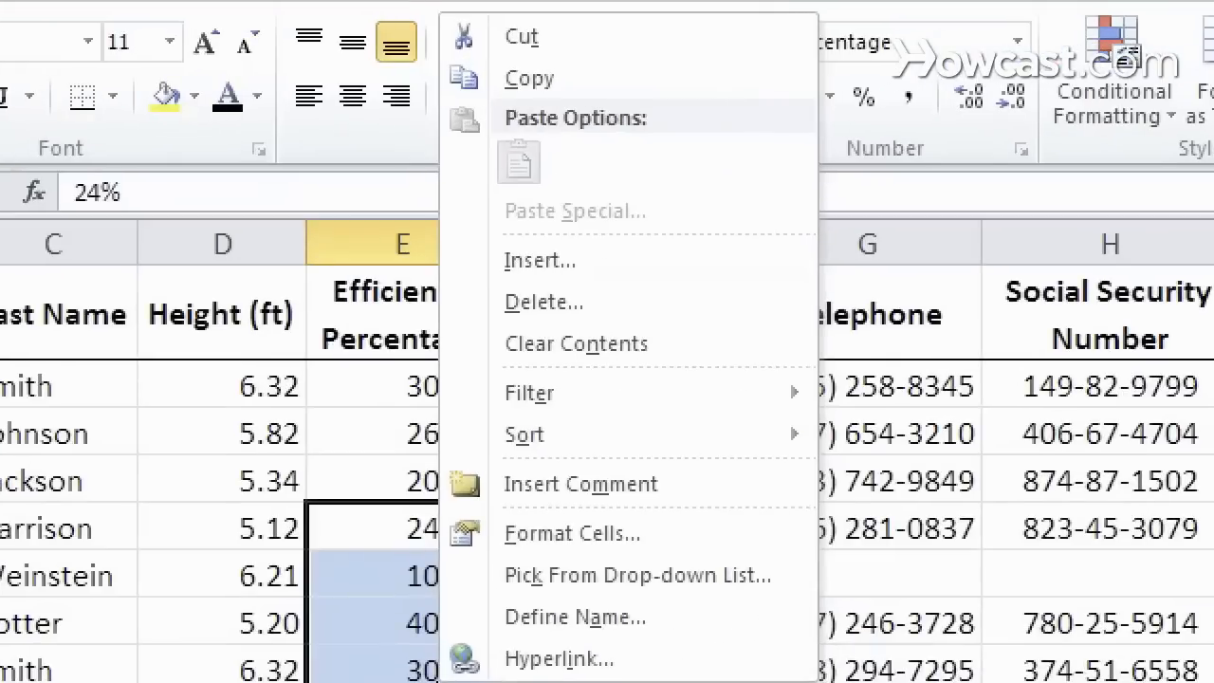
pyautogui.click(538, 260)
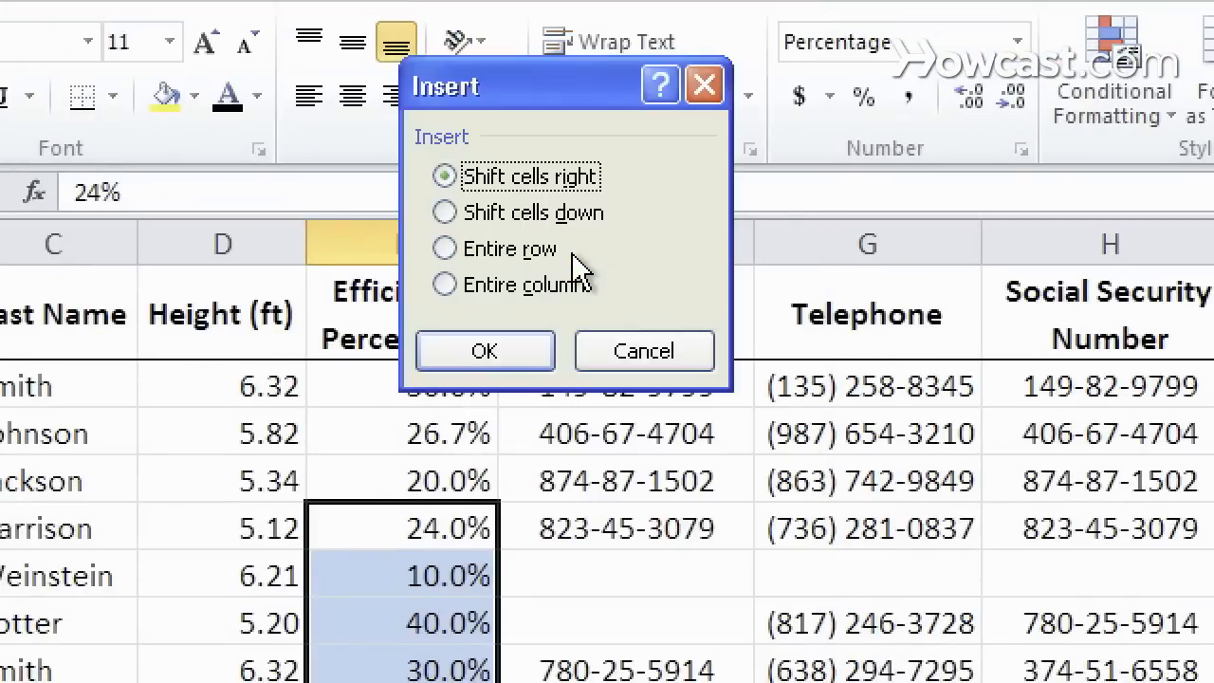
pyautogui.click(485, 349)
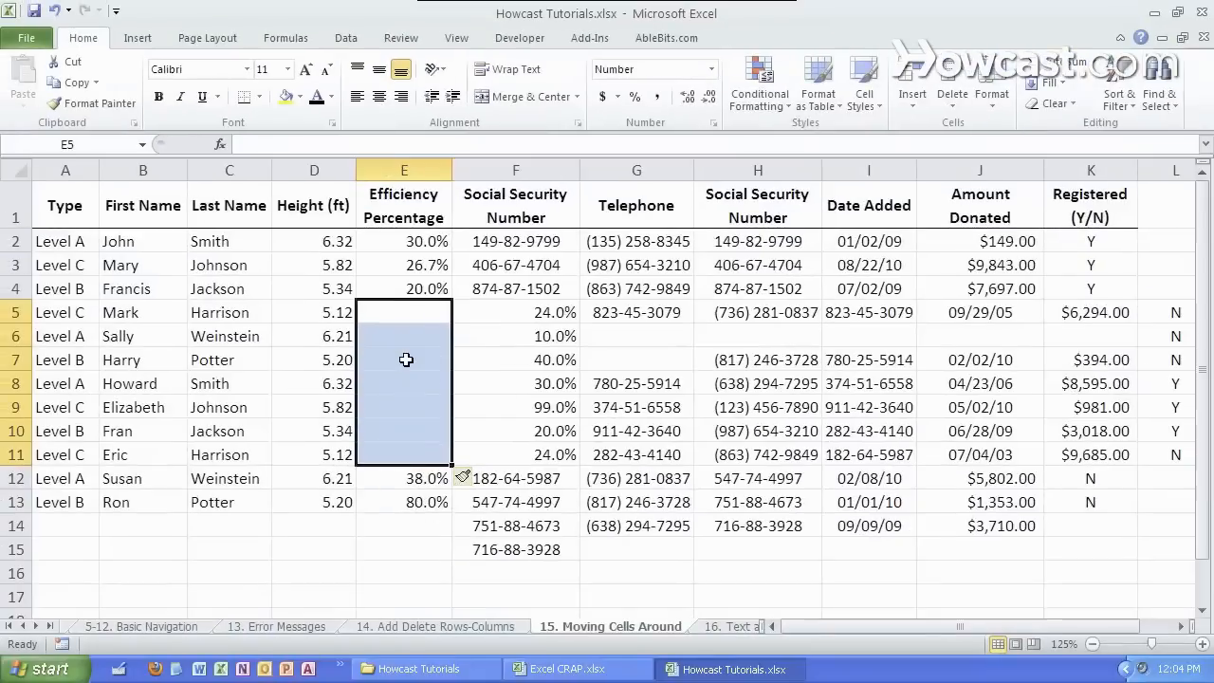
pyautogui.moveTo(527, 353)
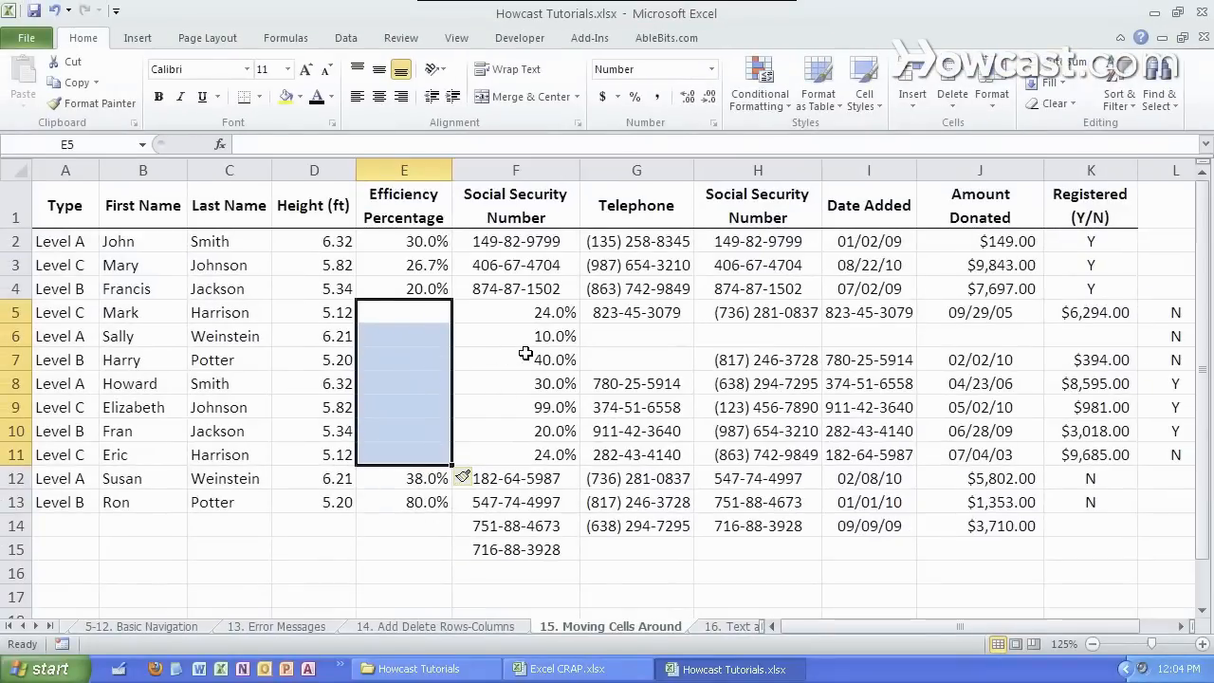